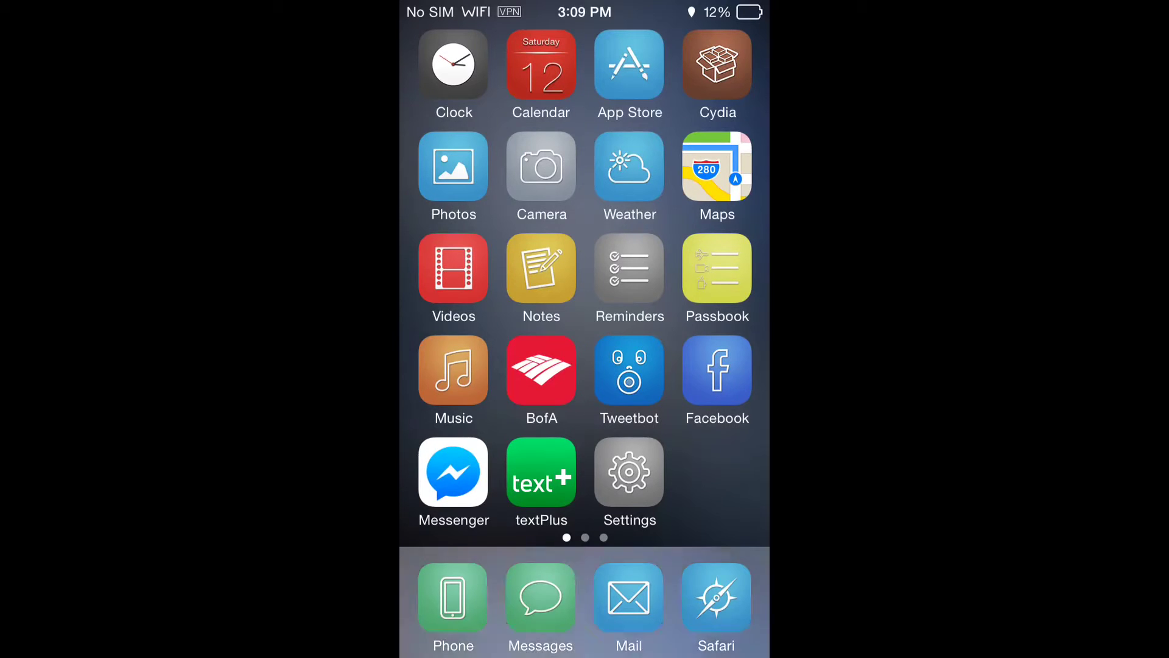
# Download the default OpenVPN configuration files (openvpn.zip) from privateinternetaccess.com in Safari
pyautogui.click(715, 596)
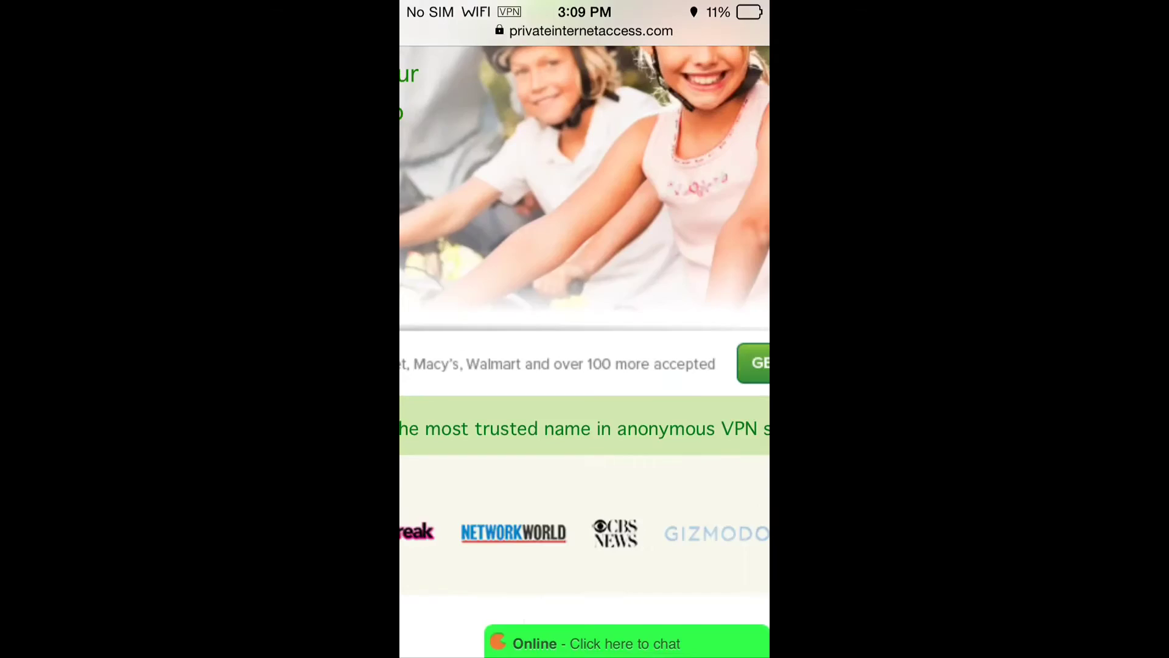
pyautogui.scroll(3)
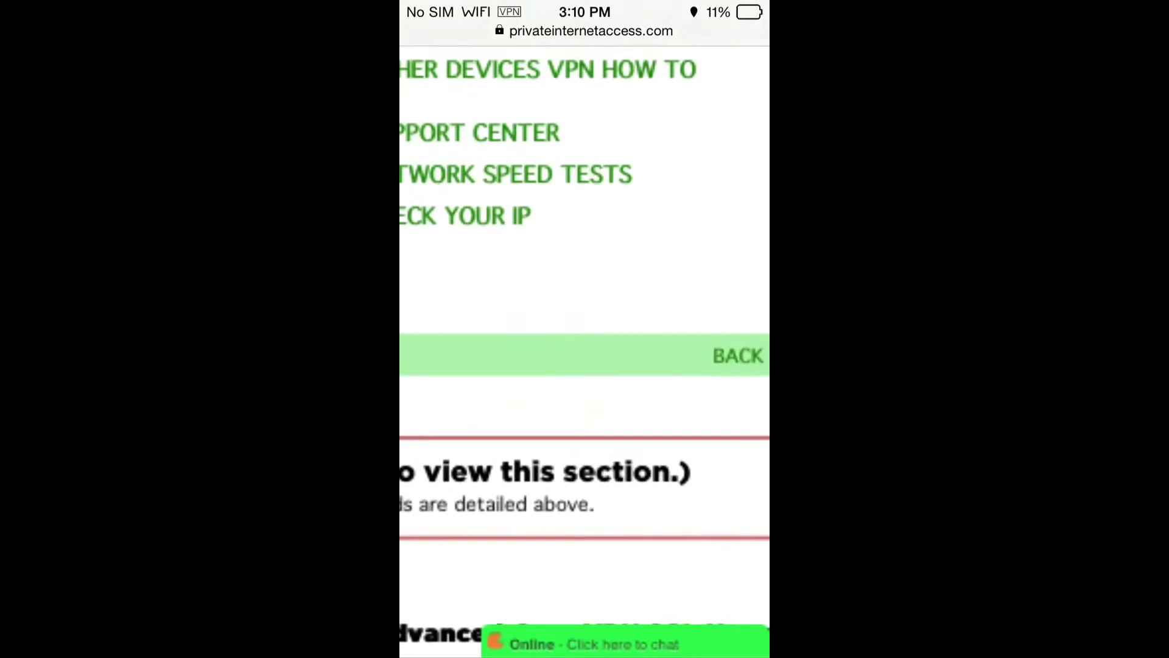
pyautogui.scroll(-3)
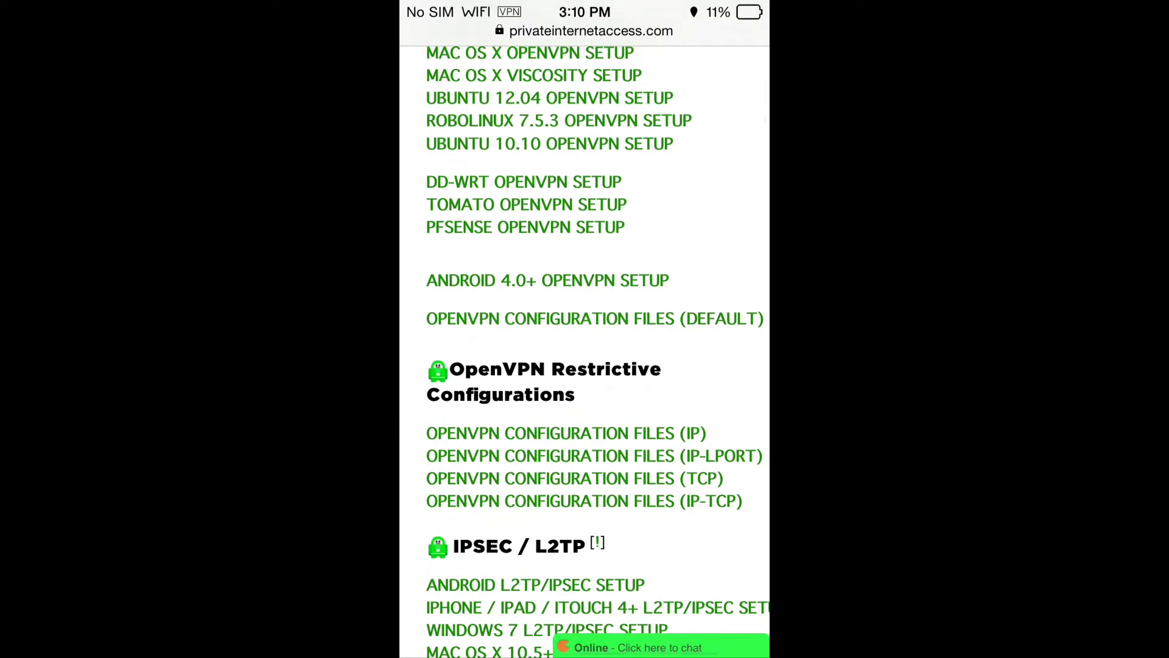
pyautogui.click(594, 318)
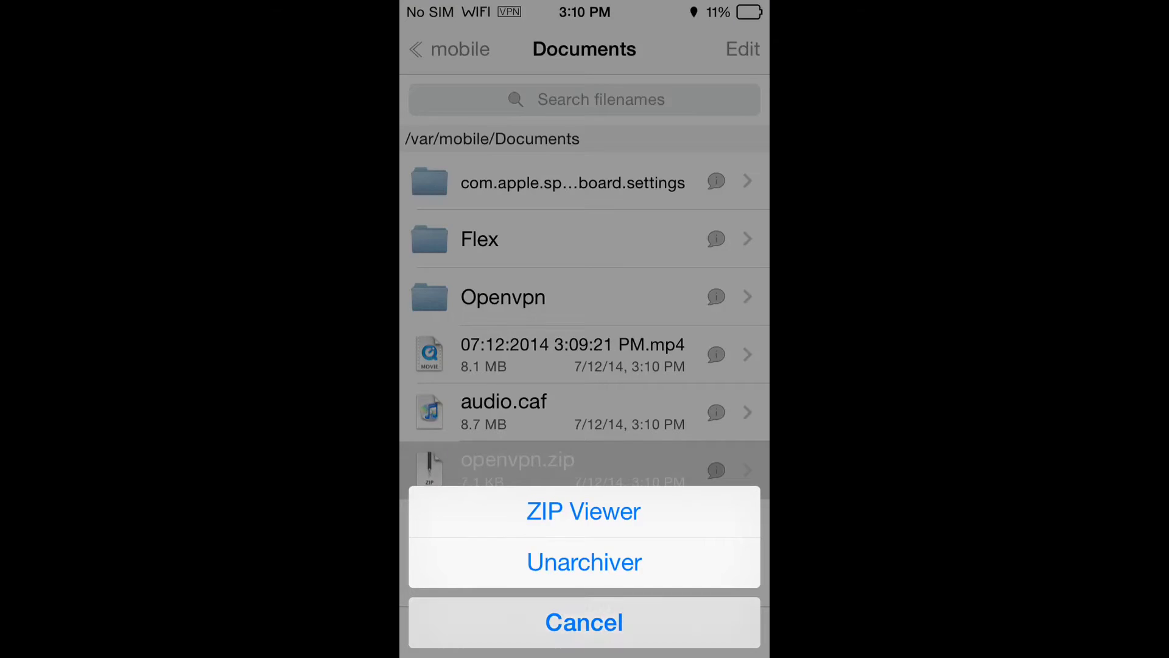
# Cancel the ZIP Viewer / Unarchiver prompt, leaving openvpn.zip unextracted in Documents
pyautogui.click(583, 622)
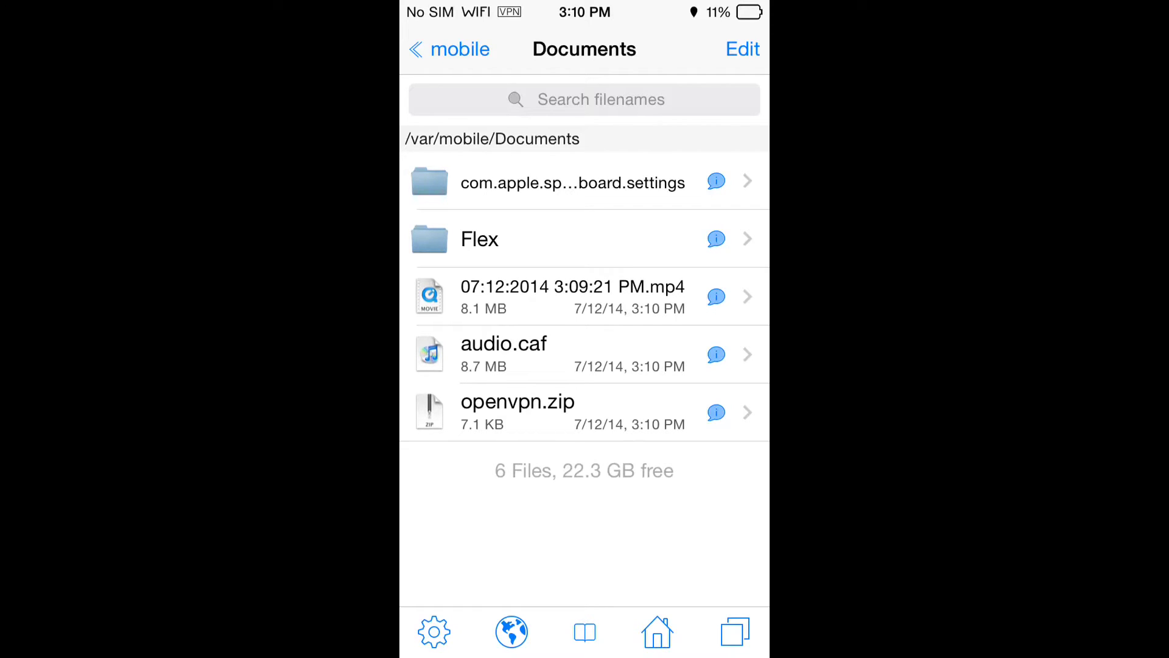
# Turn on Hidden Files in File Manager preferences so .iomfgamma.dat shows in Documents
pyautogui.click(433, 632)
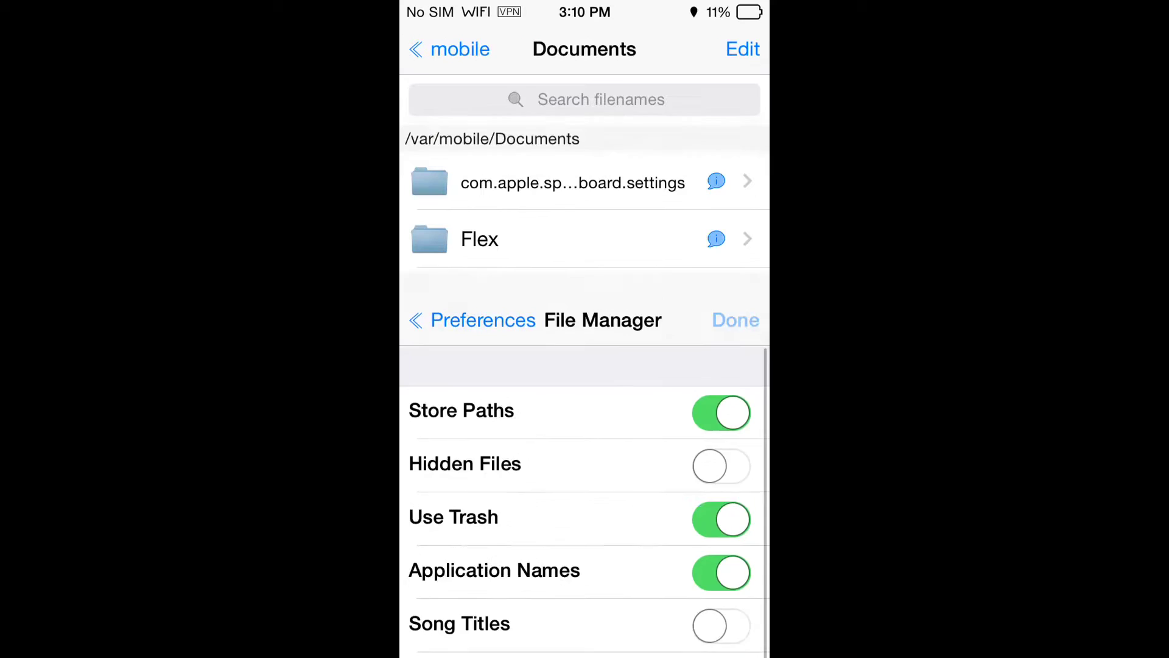
pyautogui.scroll(3)
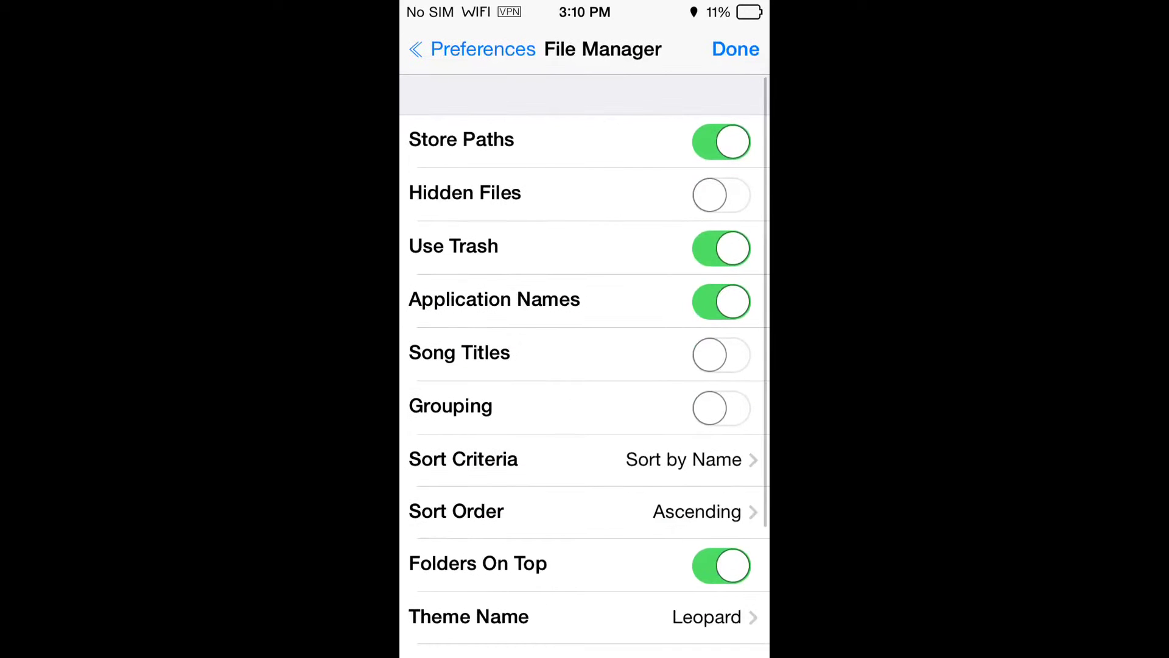
pyautogui.click(720, 300)
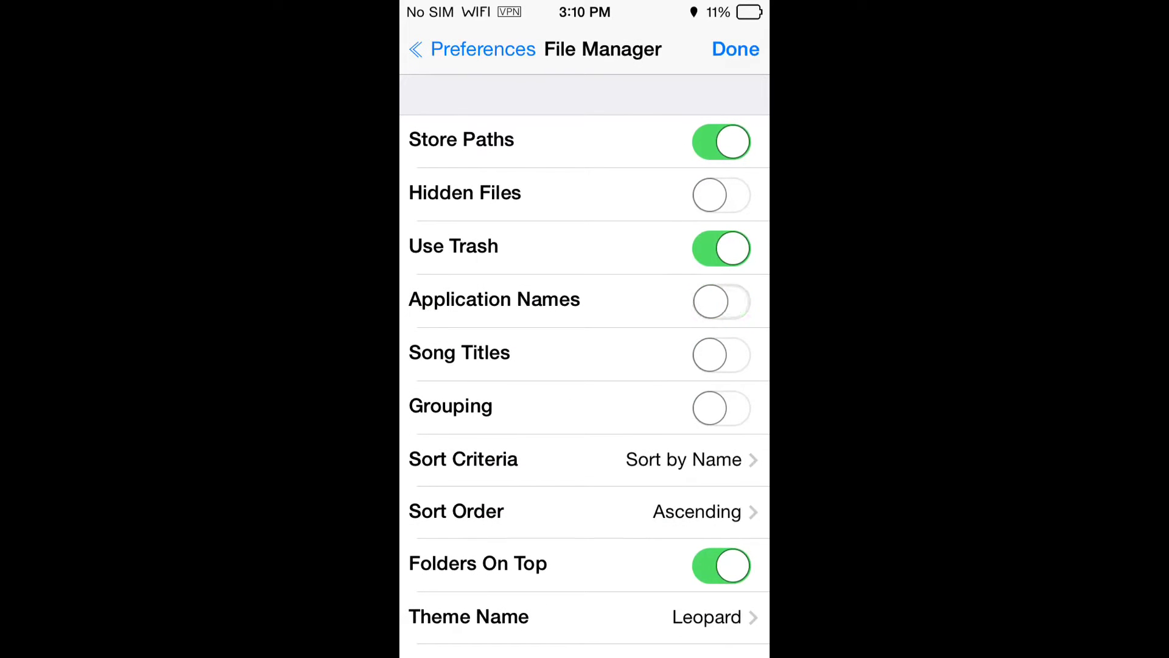
pyautogui.click(720, 301)
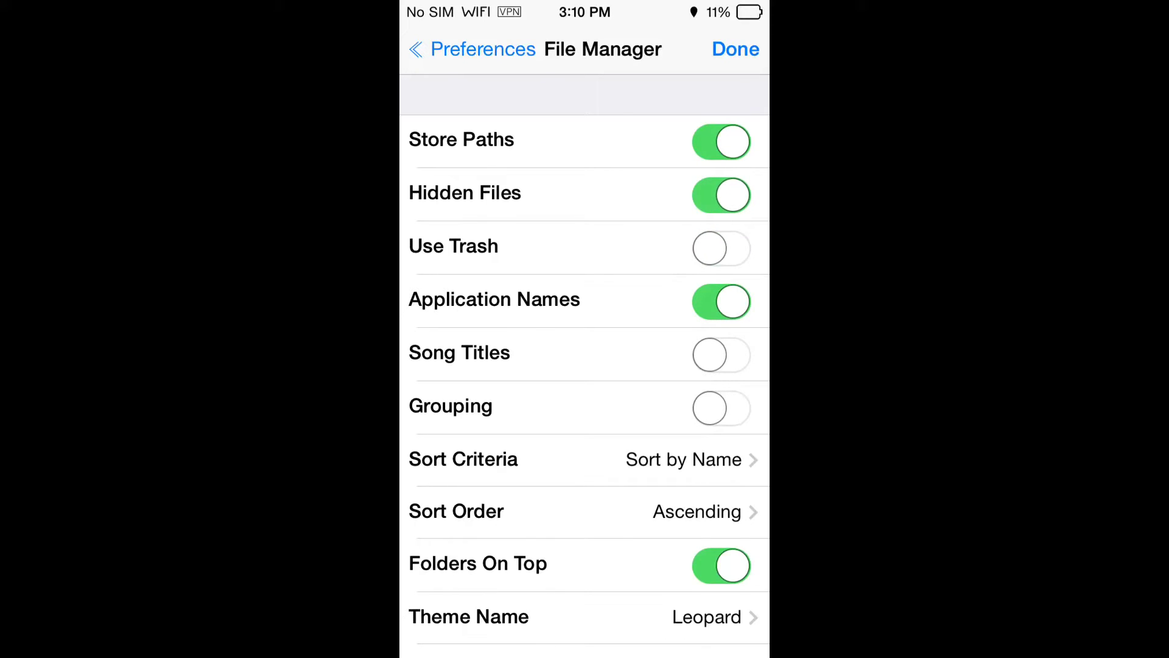
pyautogui.click(733, 49)
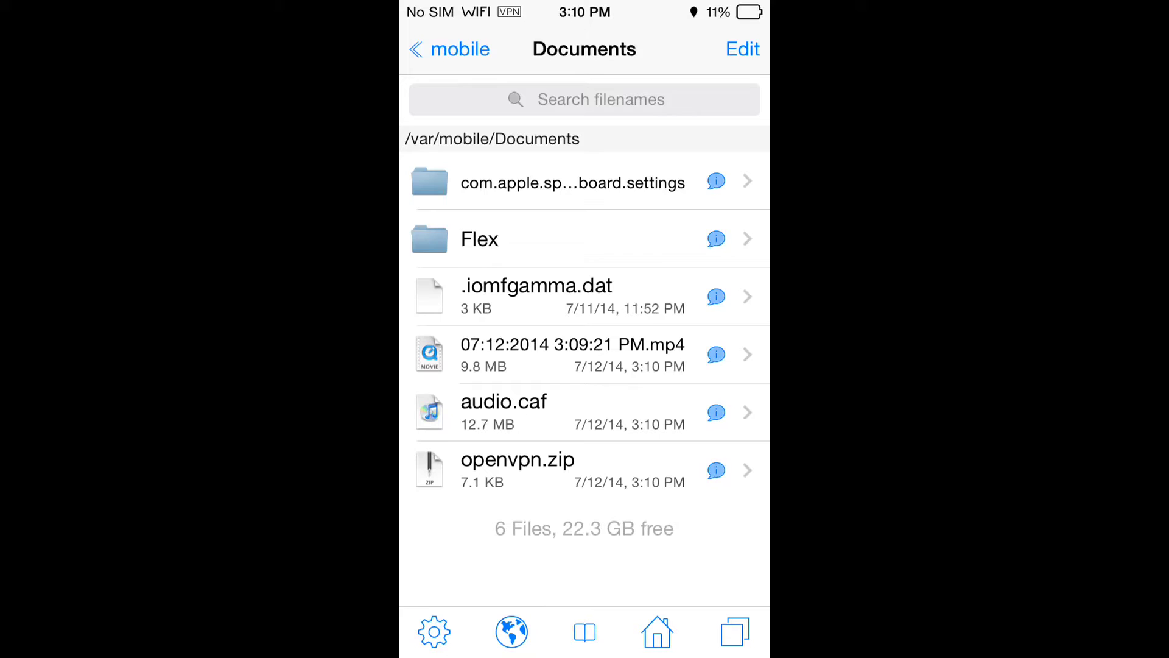
# Create a new directory named Vpn inside the Documents folder
pyautogui.click(742, 49)
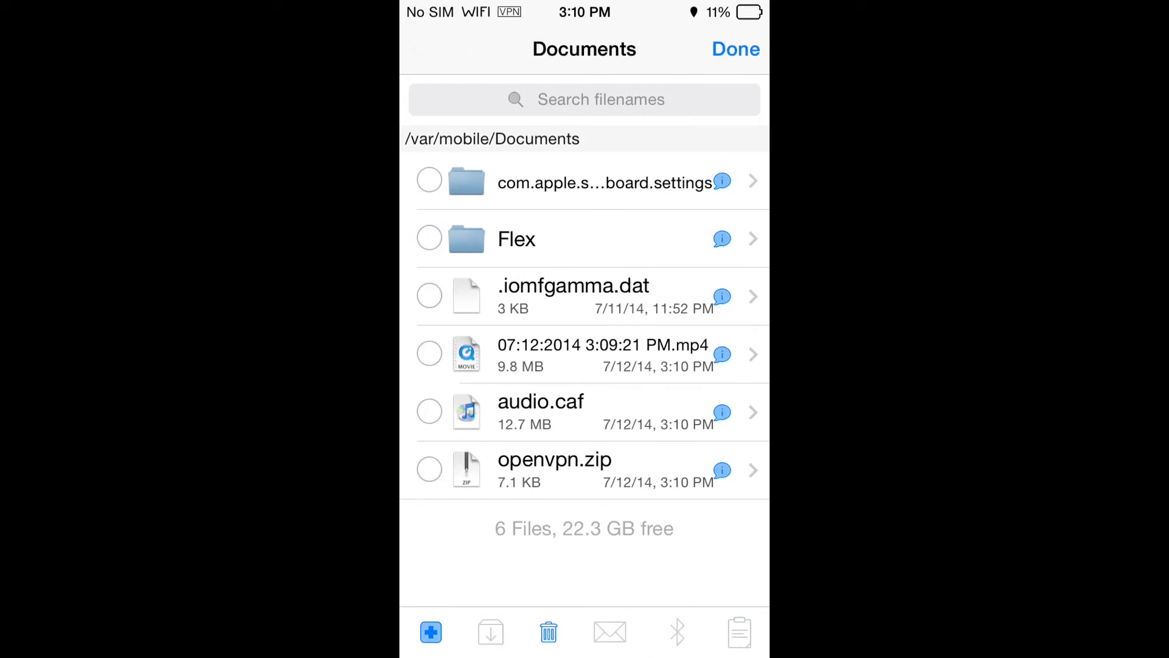
pyautogui.click(430, 632)
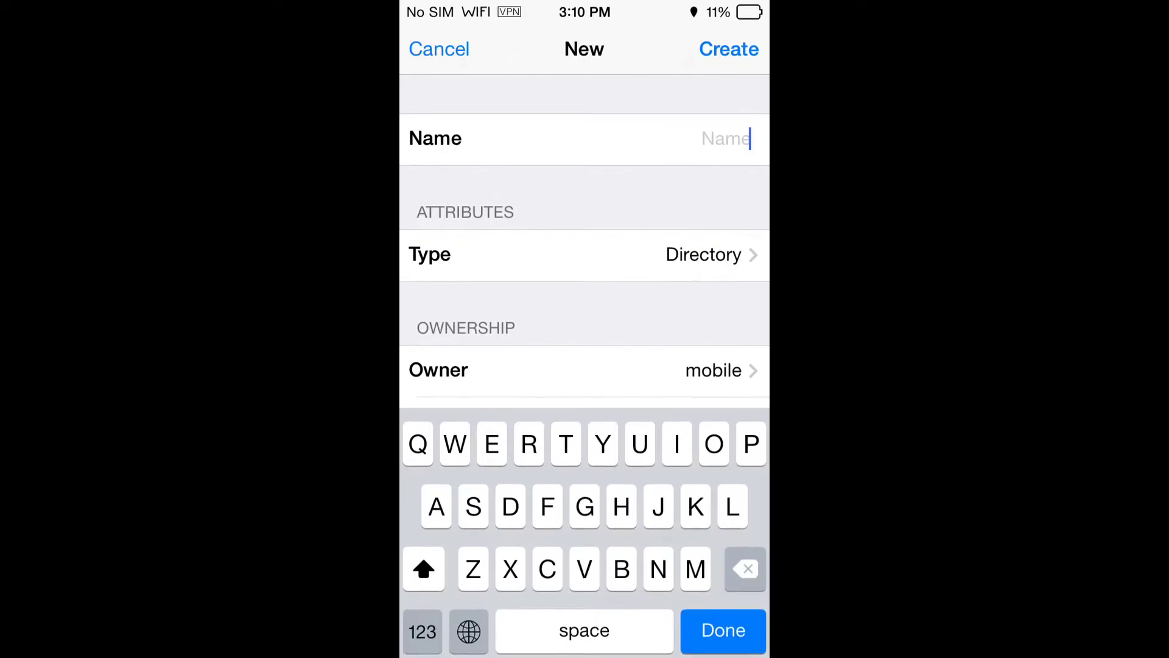
pyautogui.write('V')
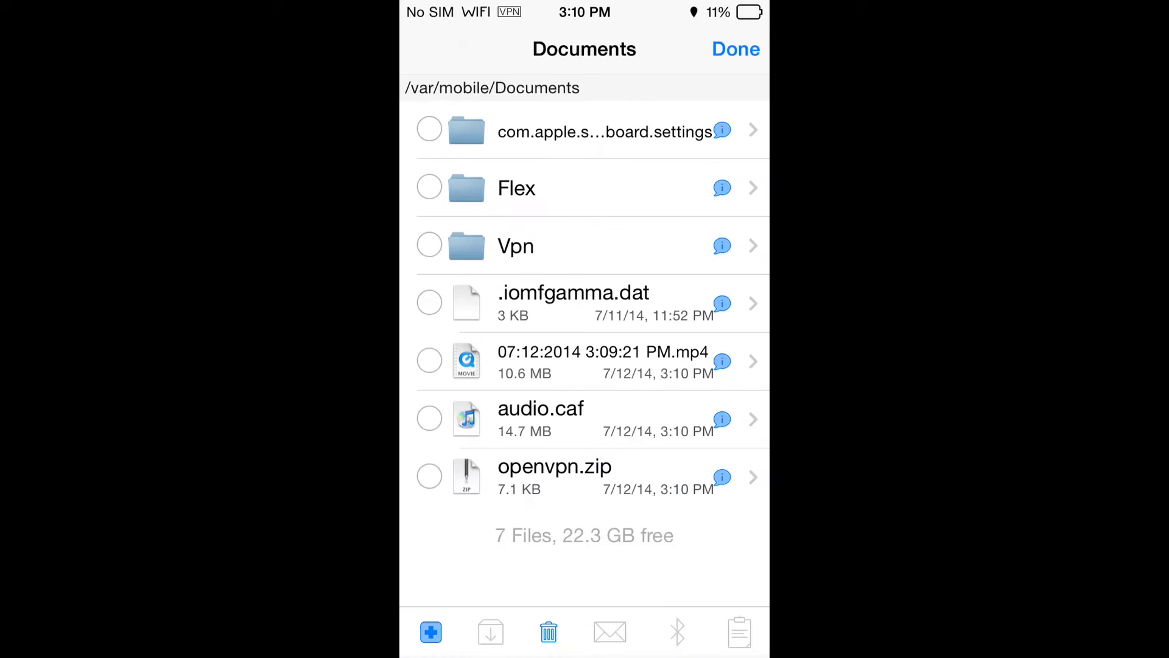
pyautogui.click(736, 49)
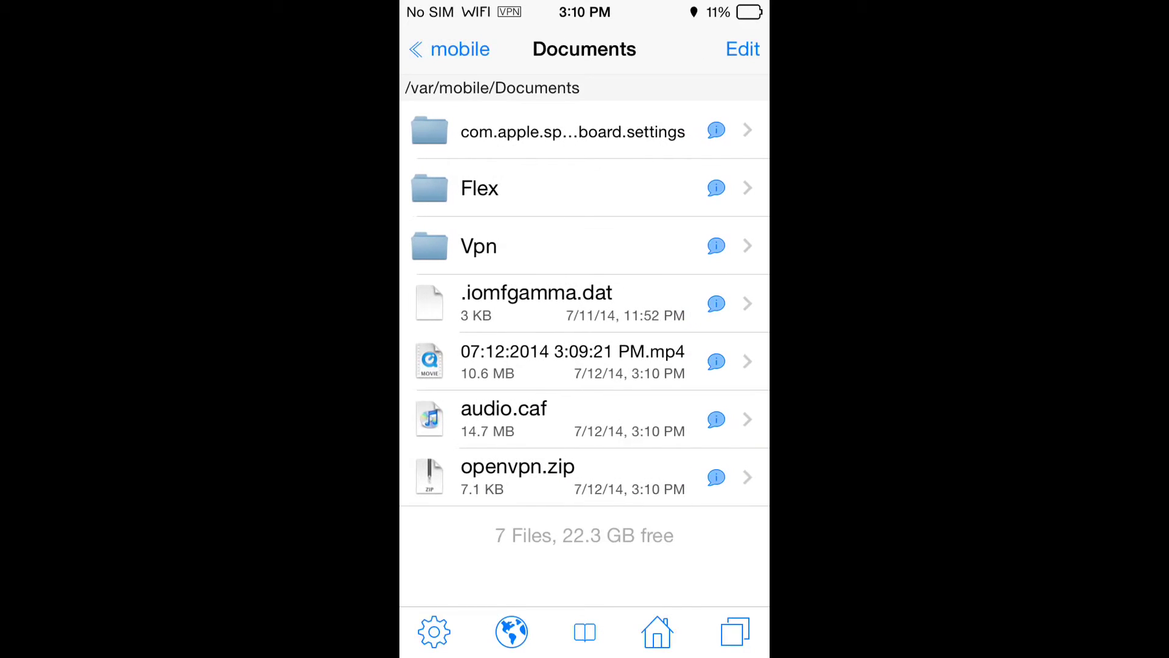
# Select openvpn.zip and copy it with Copy/Link for pasting elsewhere
pyautogui.click(742, 49)
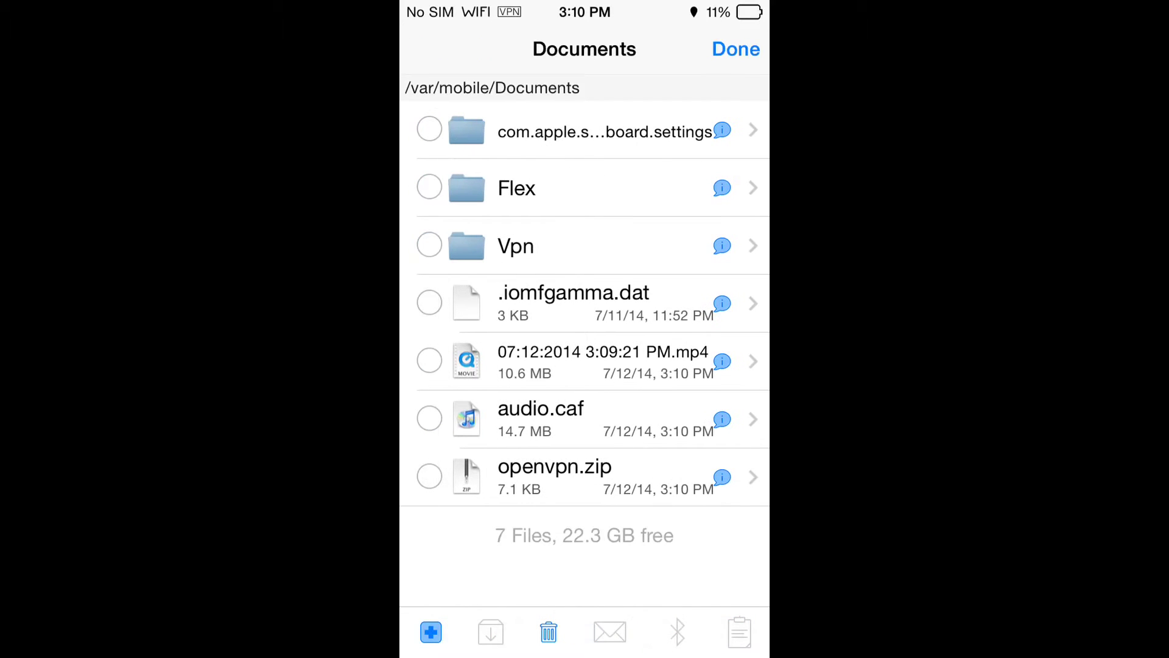
pyautogui.click(429, 476)
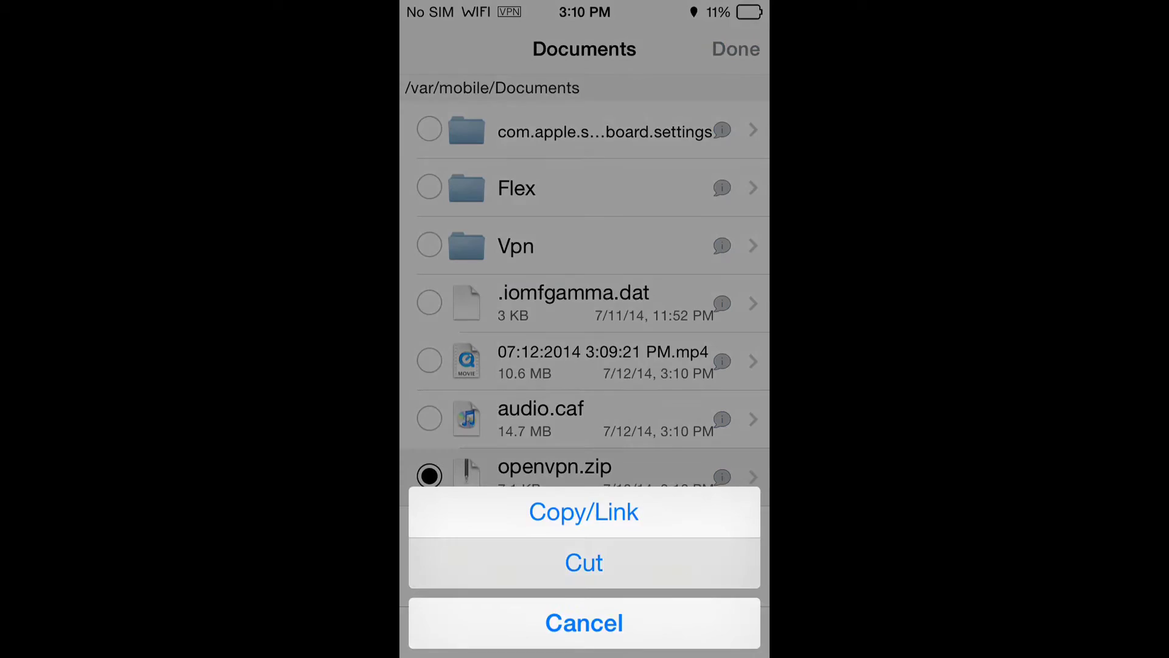
pyautogui.click(584, 622)
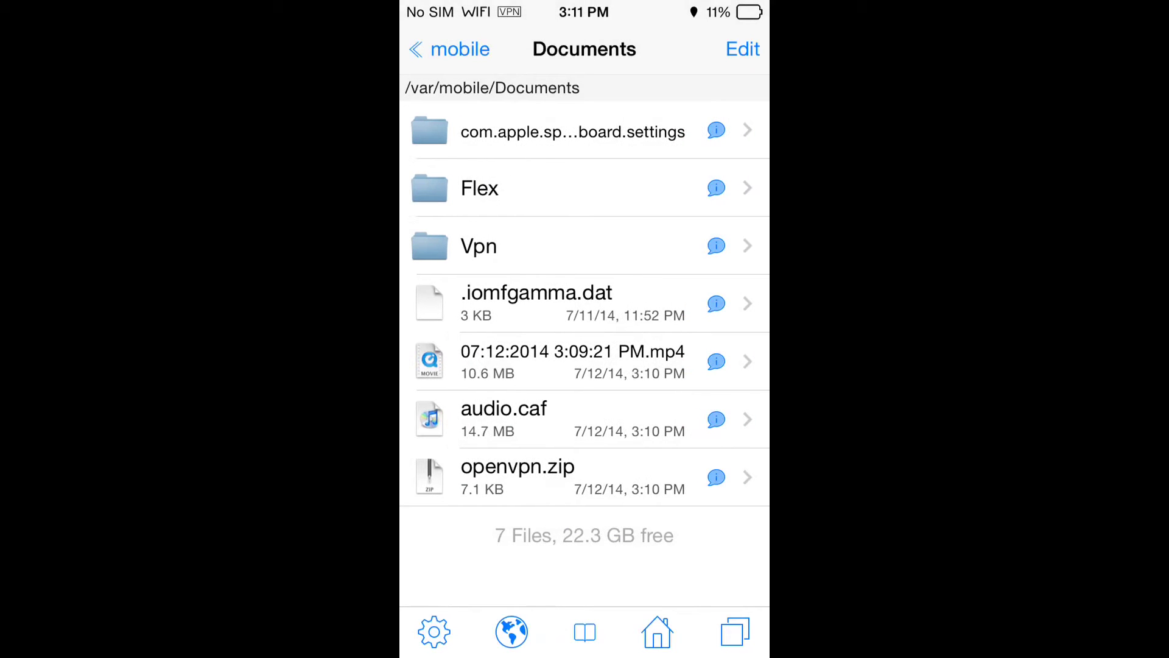
# Paste openvpn.zip into the Vpn folder and extract its .ovpn files, ca.crt and crl.pem
pyautogui.click(477, 246)
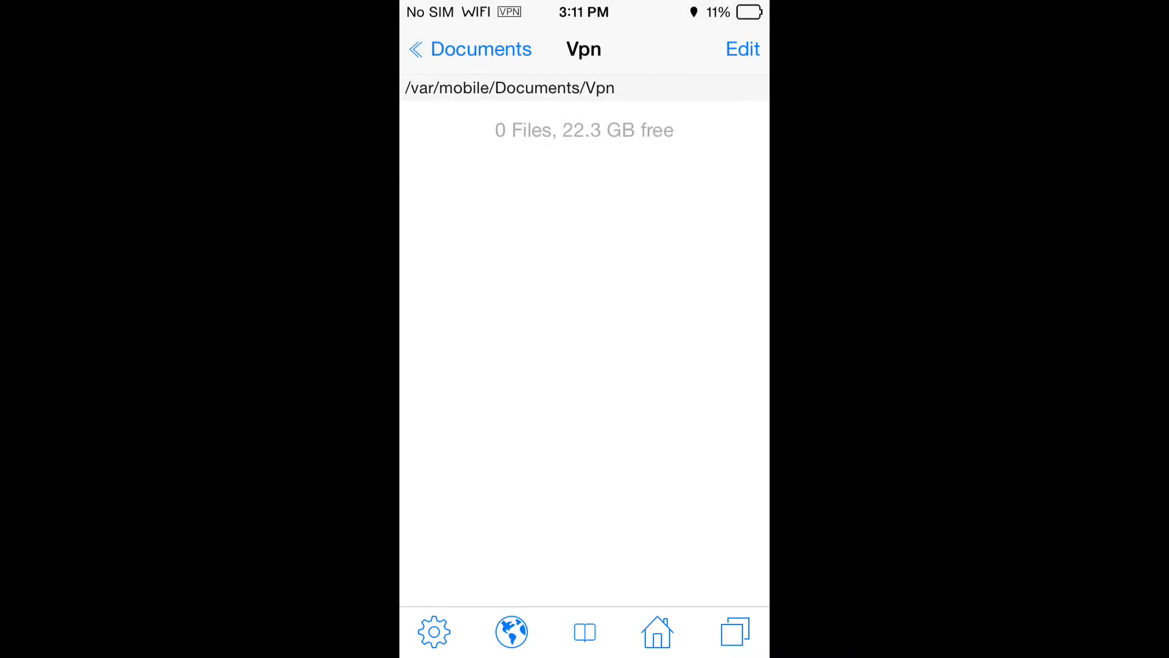
pyautogui.click(742, 49)
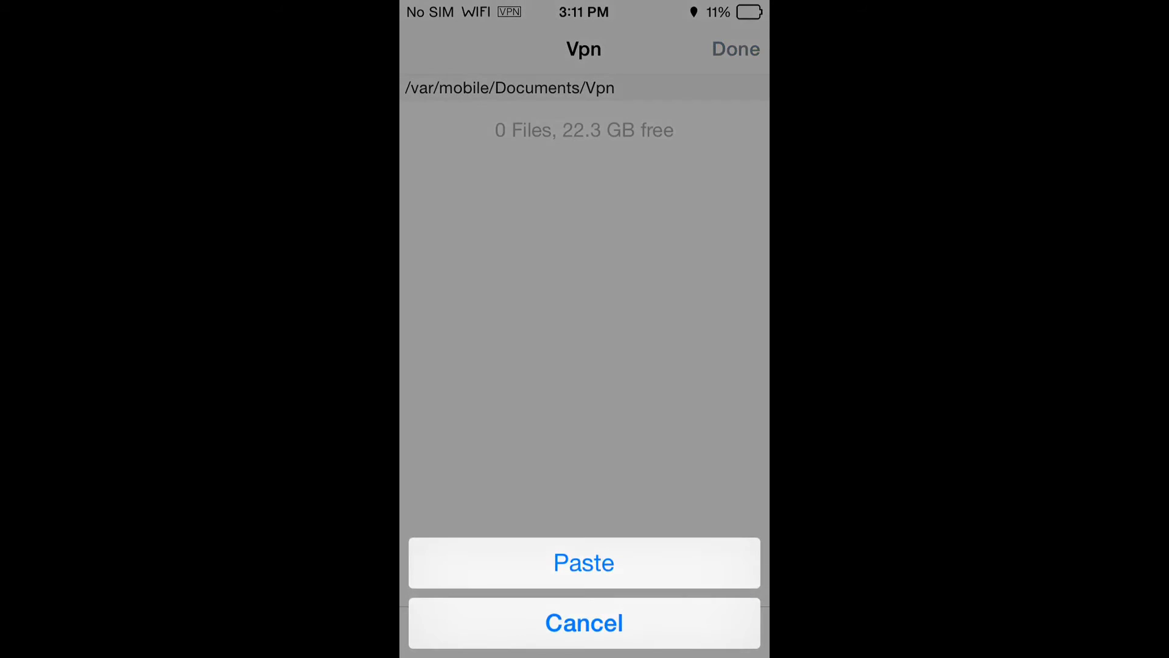
pyautogui.click(584, 562)
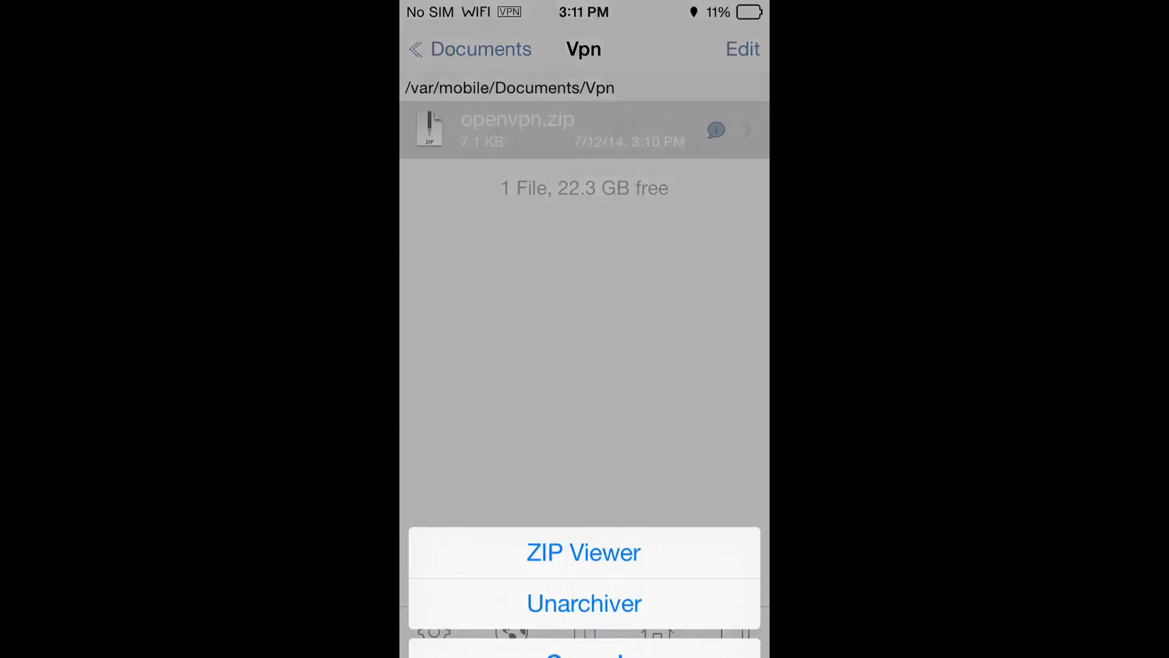
pyautogui.click(583, 603)
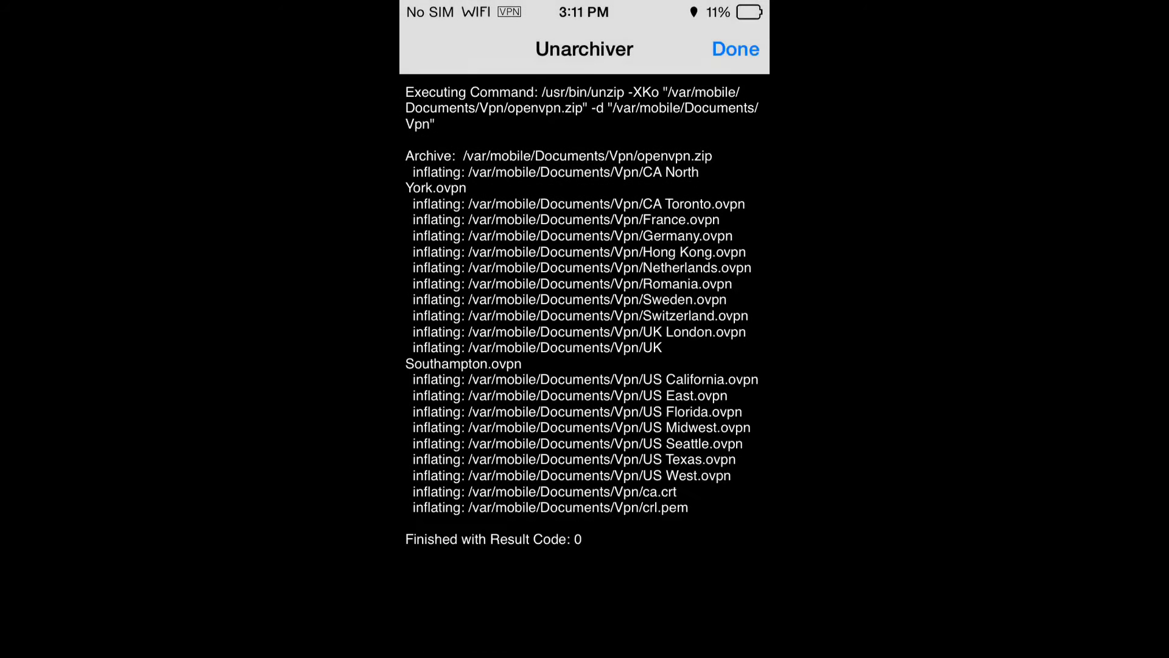
pyautogui.click(733, 48)
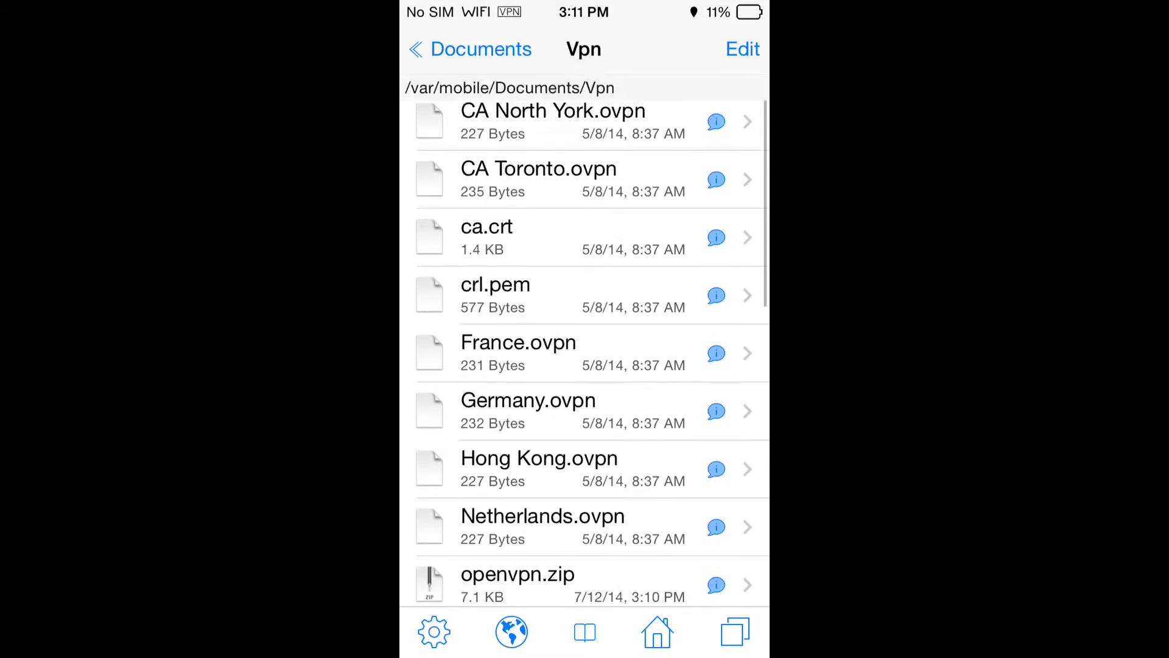
pyautogui.scroll(-3)
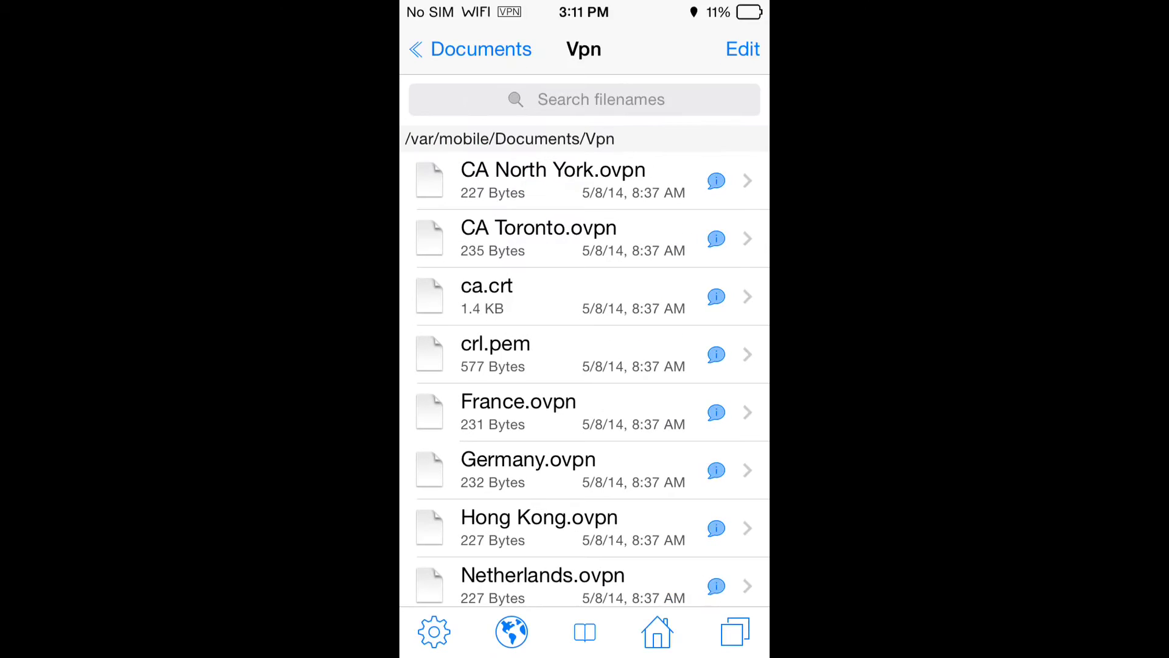
# Copy France.ovpn and ca.crt to the clipboard and return to the Documents folder
pyautogui.click(742, 49)
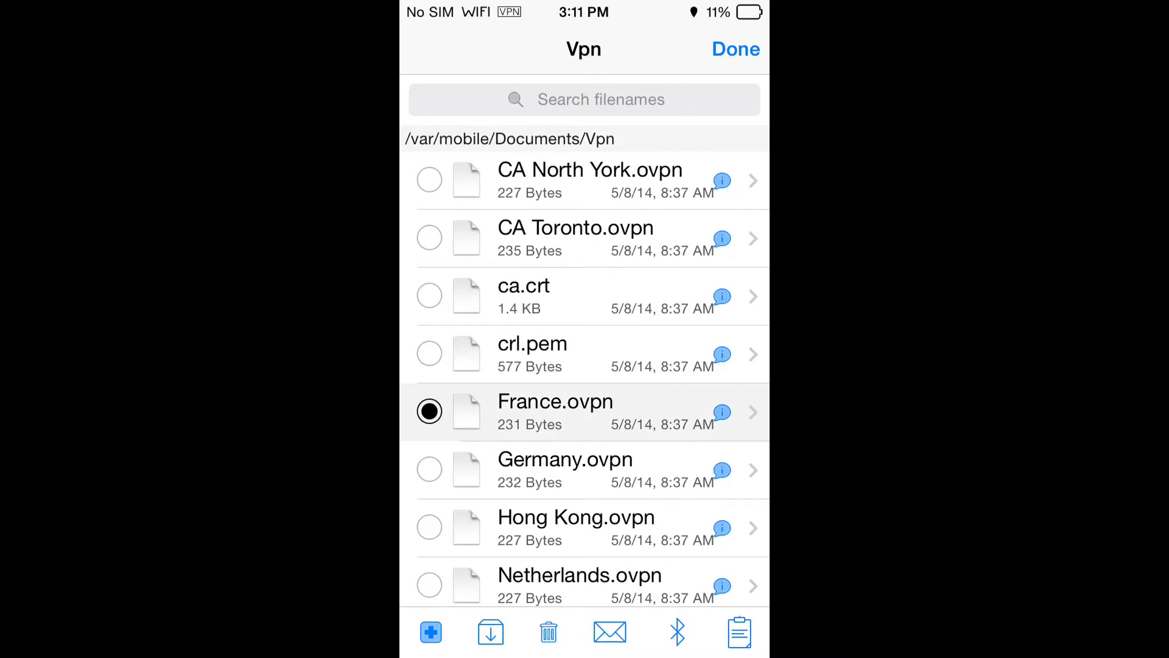
pyautogui.click(429, 295)
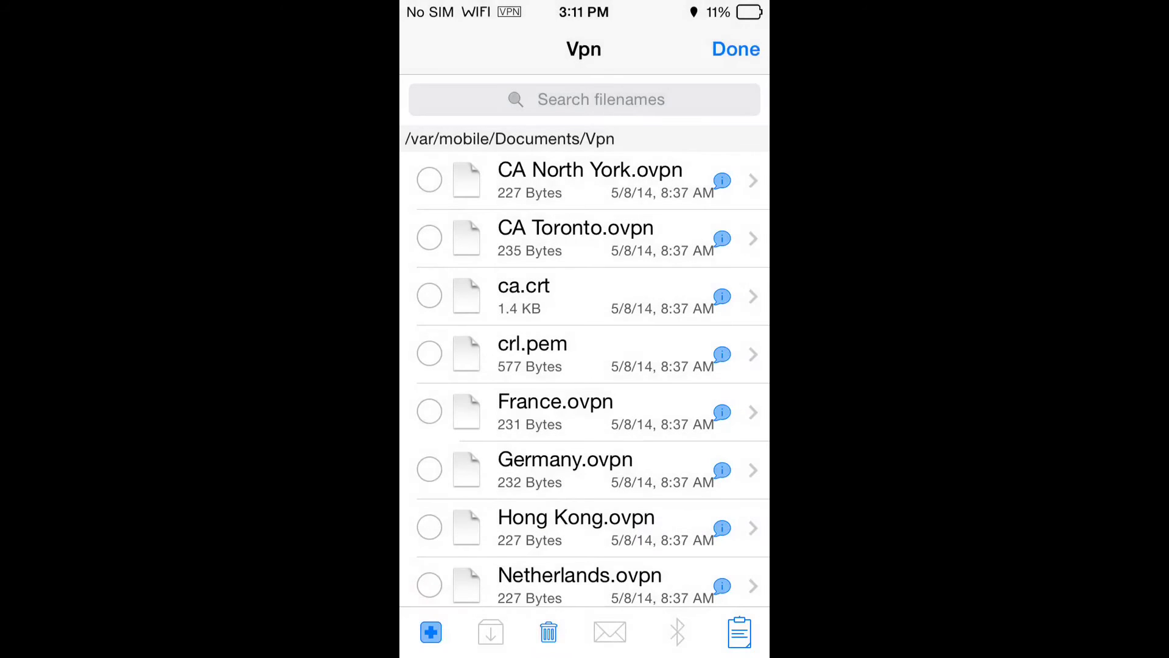
pyautogui.click(734, 49)
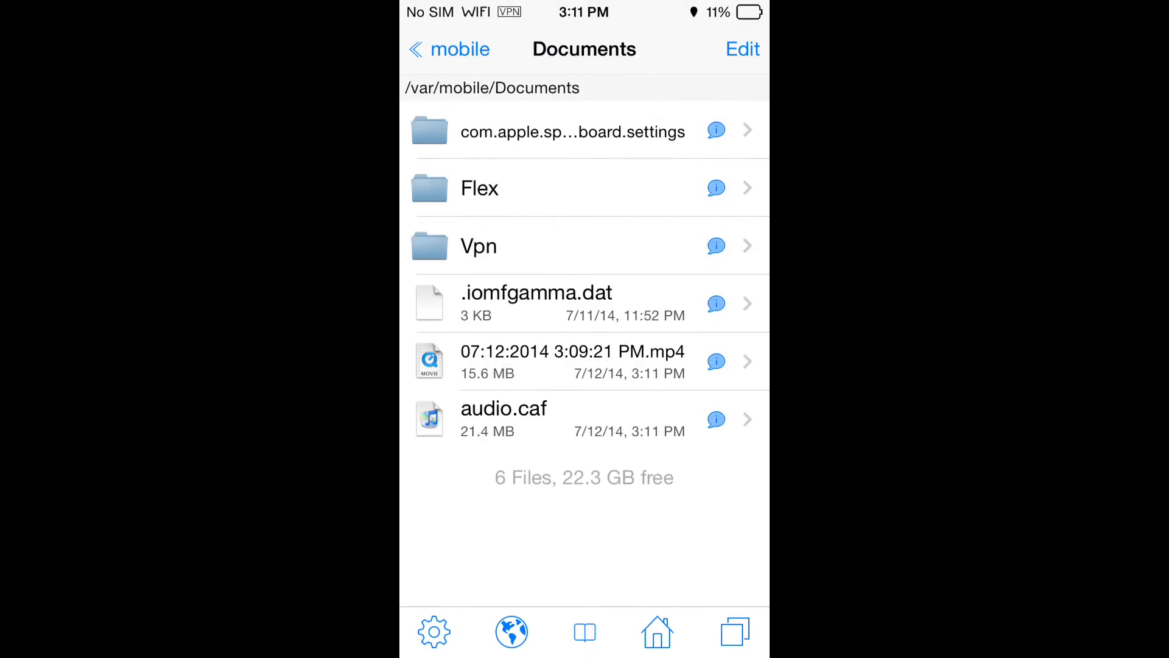
# Navigate via /var/mobile/Applications into the OpenVPN container's empty Documents folder
pyautogui.scroll(-3)
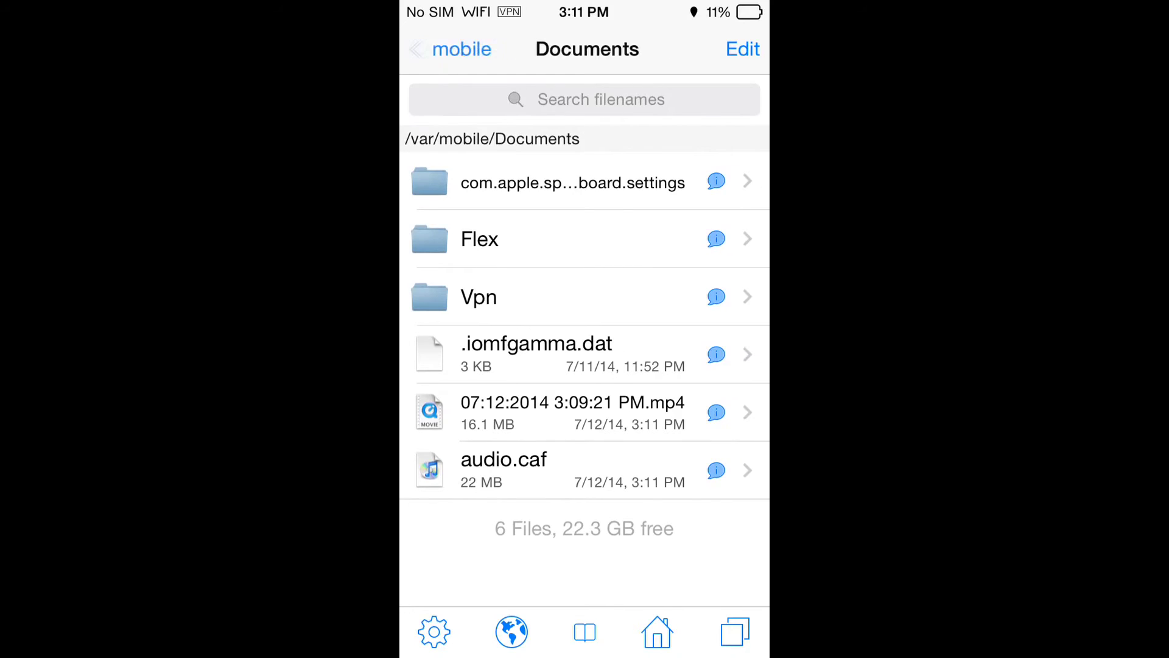
pyautogui.click(450, 49)
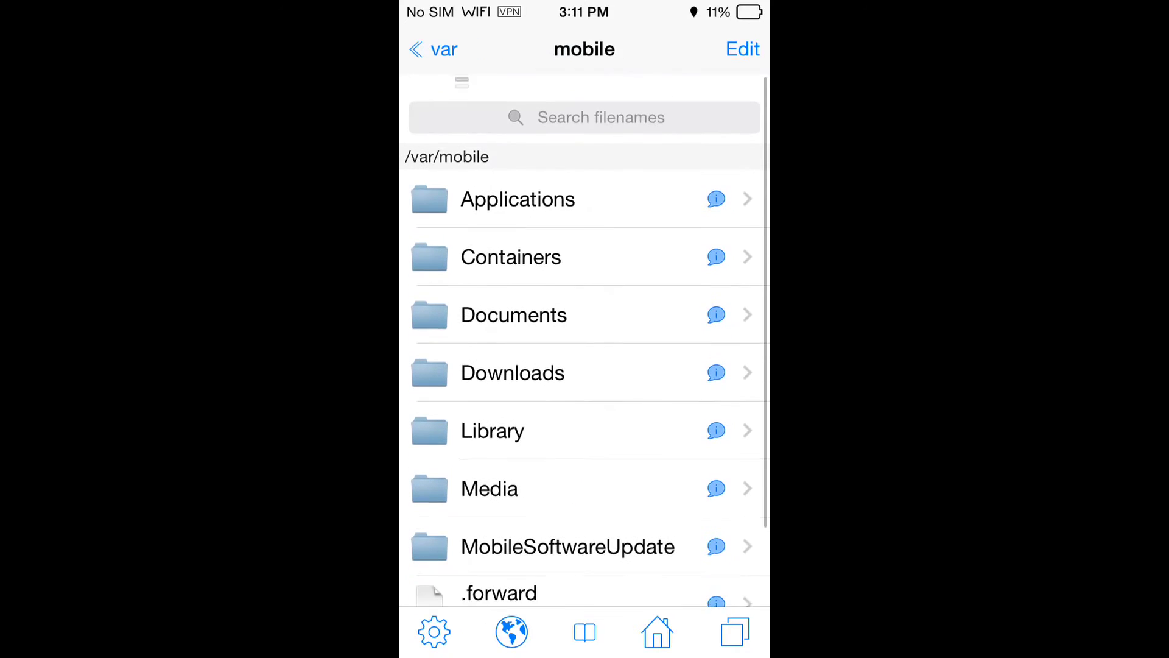
pyautogui.click(518, 198)
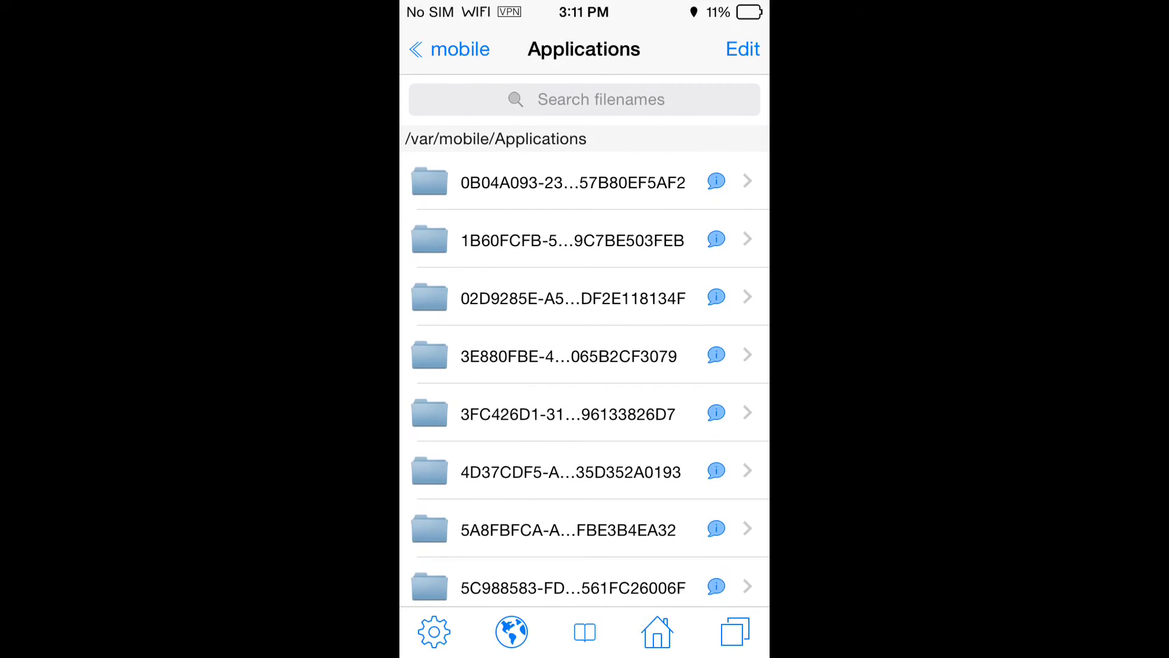
pyautogui.click(434, 632)
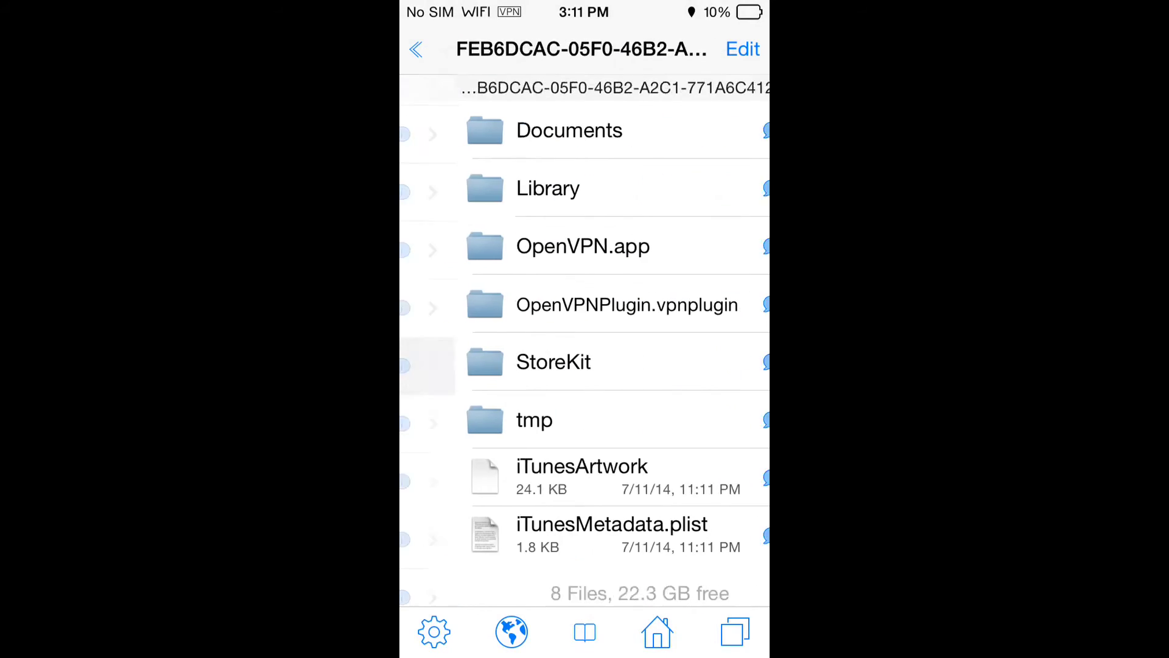
pyautogui.click(569, 130)
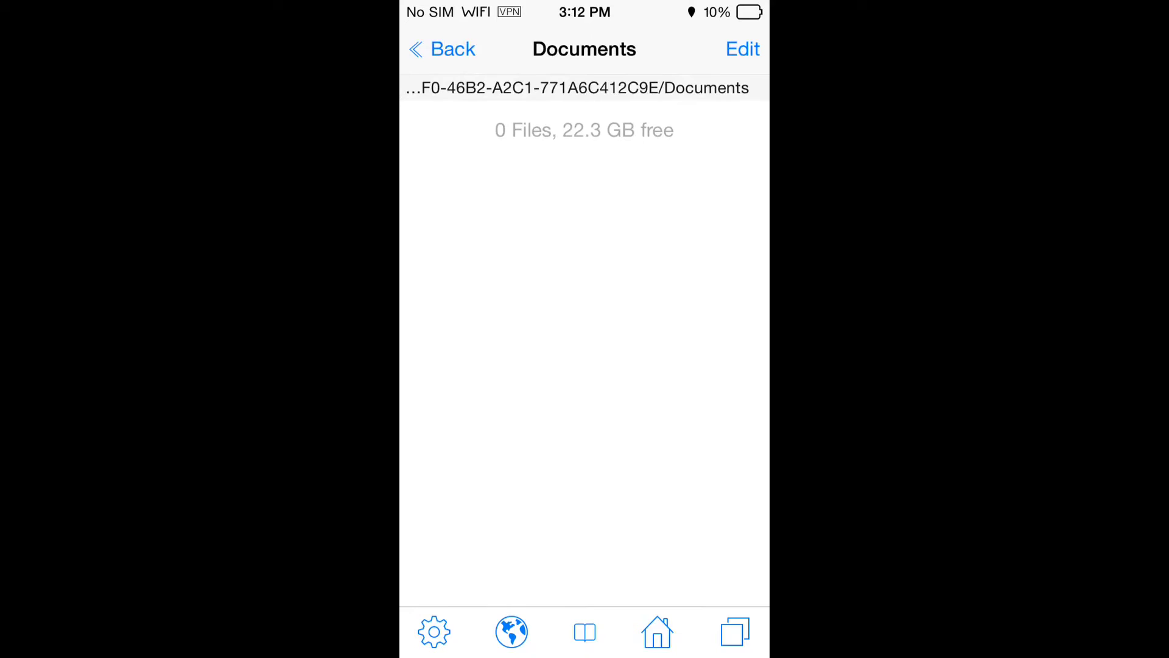
# Paste ca.crt and France.ovpn into OpenVPN's Documents folder and go to the home screen
pyautogui.click(742, 49)
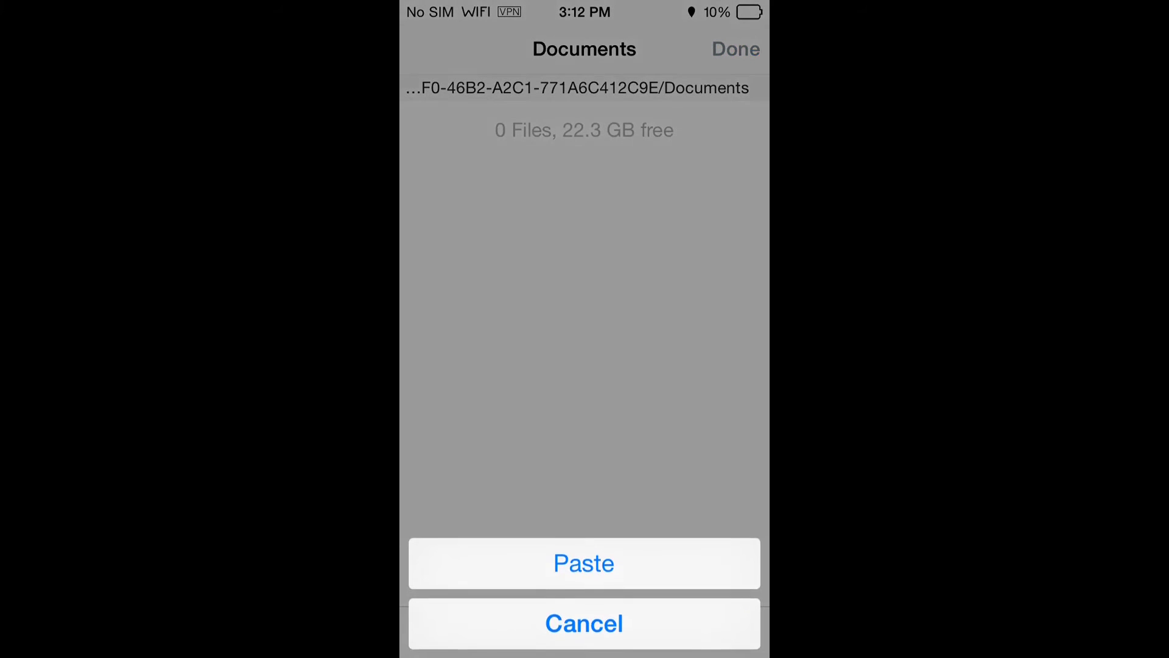
pyautogui.click(584, 563)
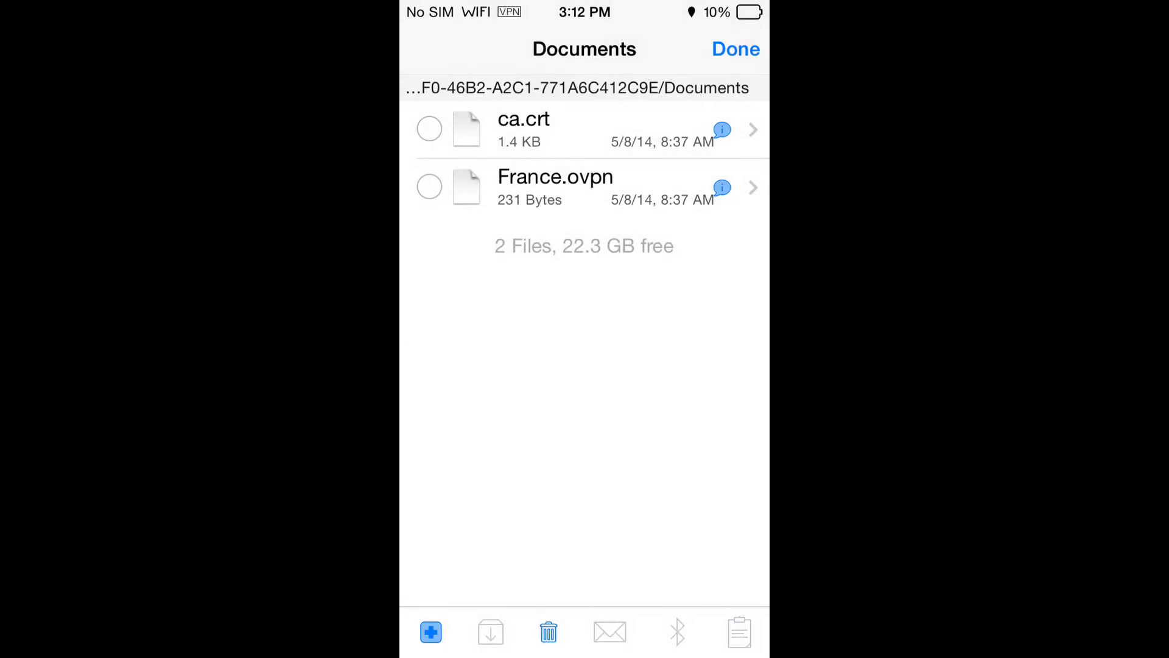
pyautogui.click(736, 49)
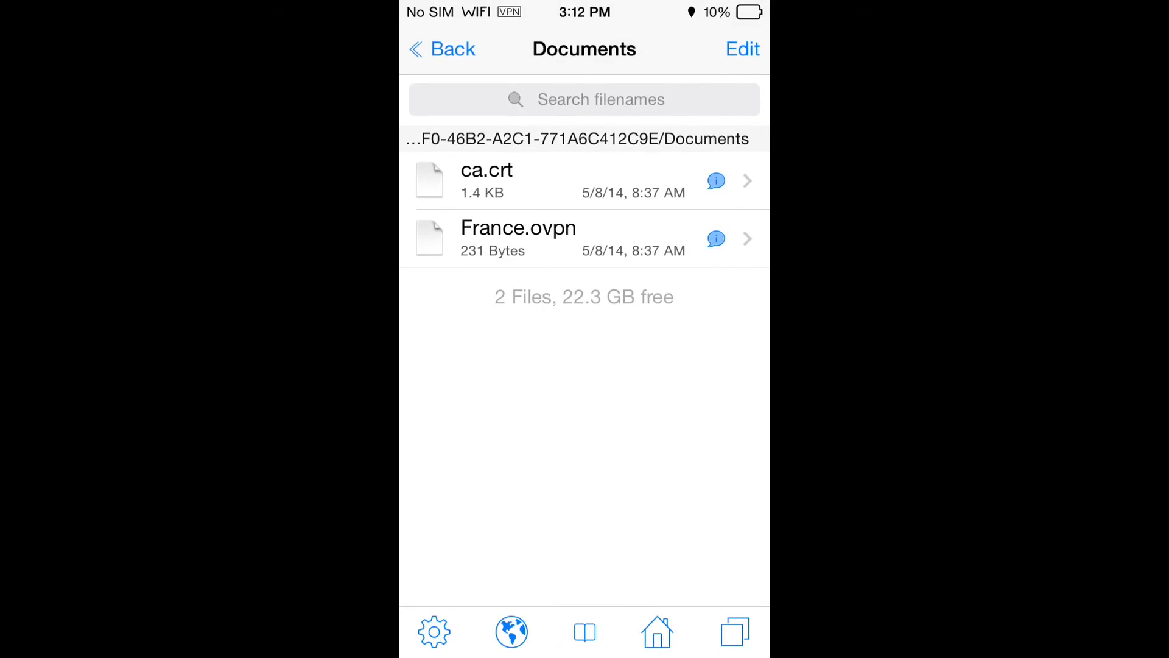
pyautogui.click(441, 48)
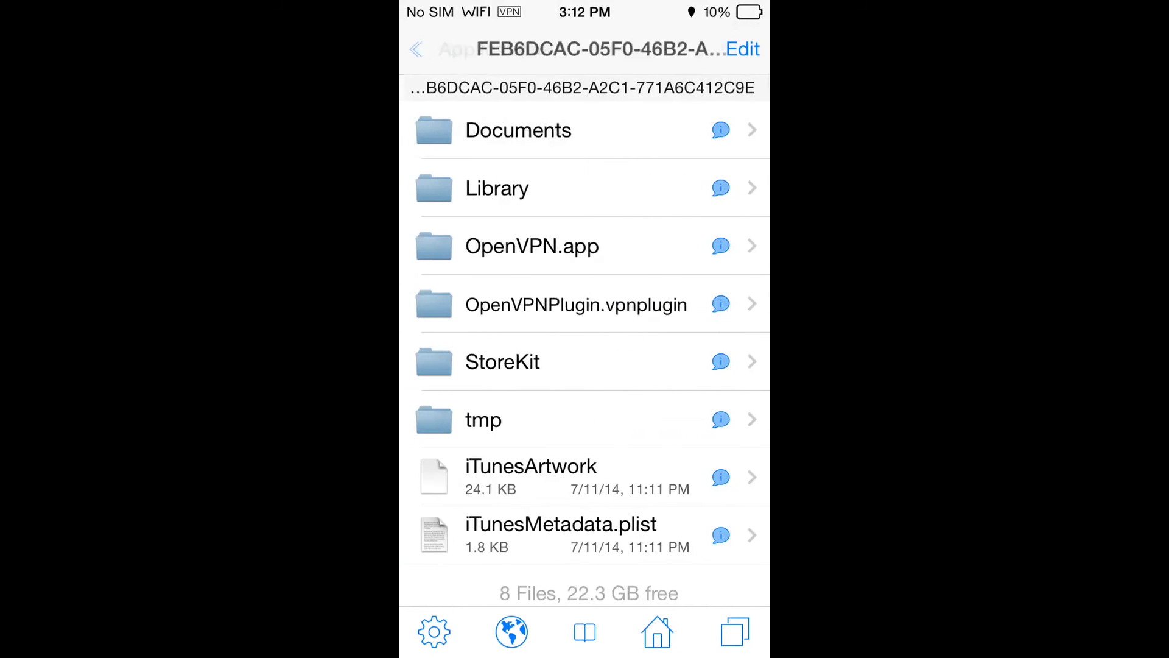
pyautogui.click(447, 49)
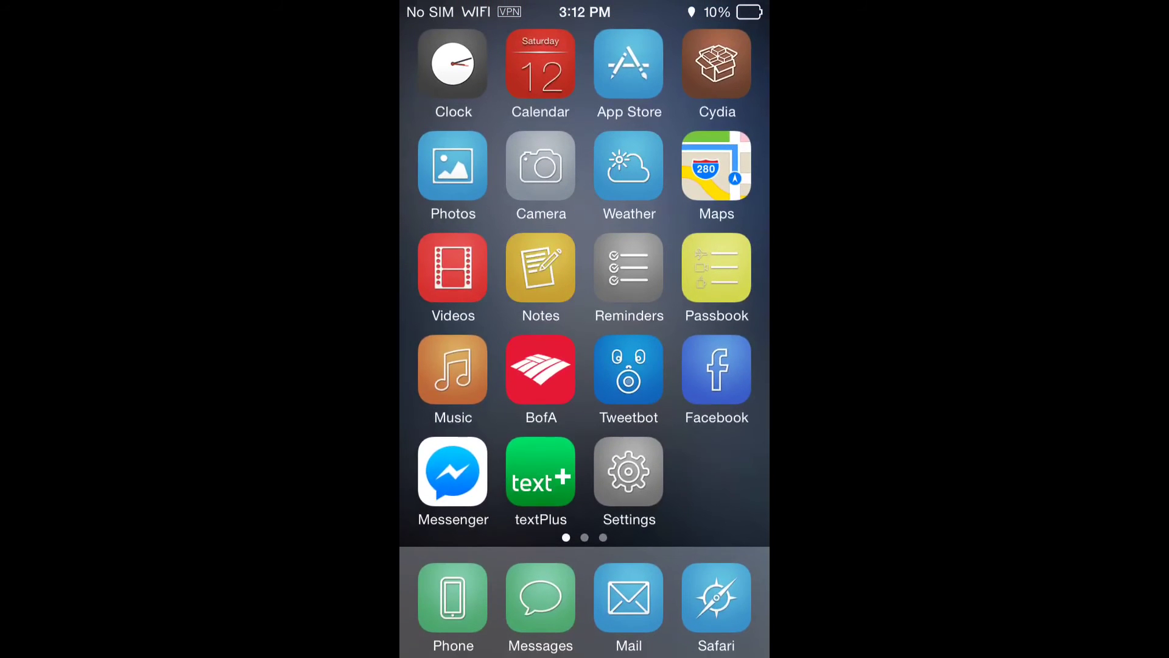
# Launch OpenVPN Connect and view the newly available France profile offered for import
pyautogui.hscroll(-3)
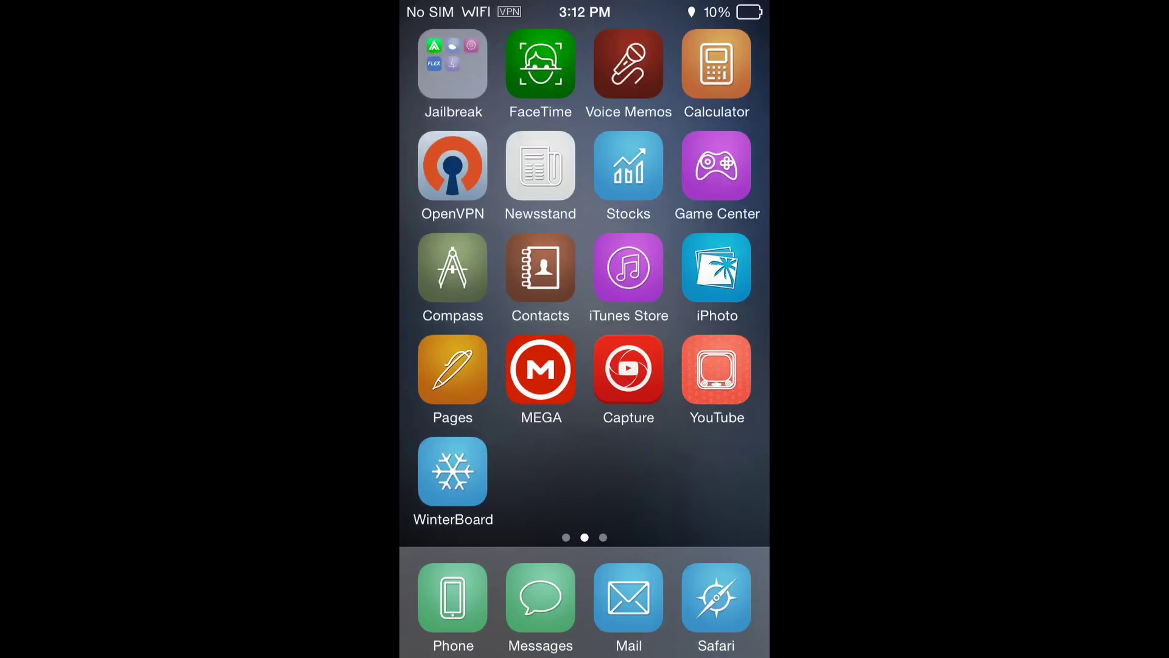
pyautogui.click(452, 167)
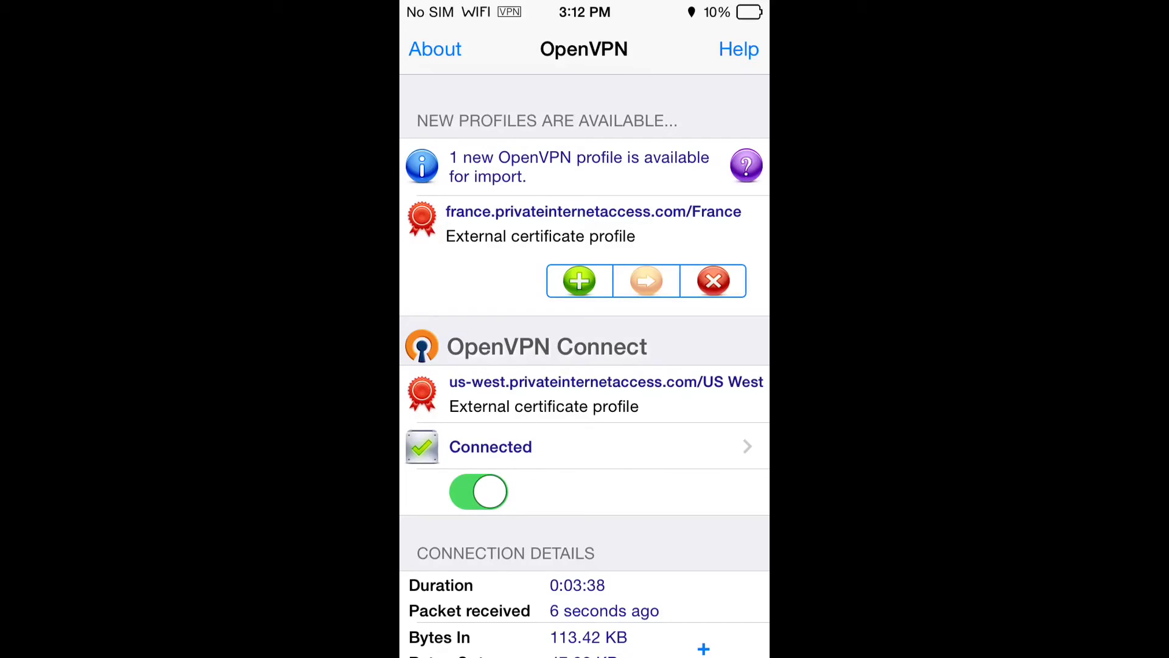
pyautogui.scroll(3)
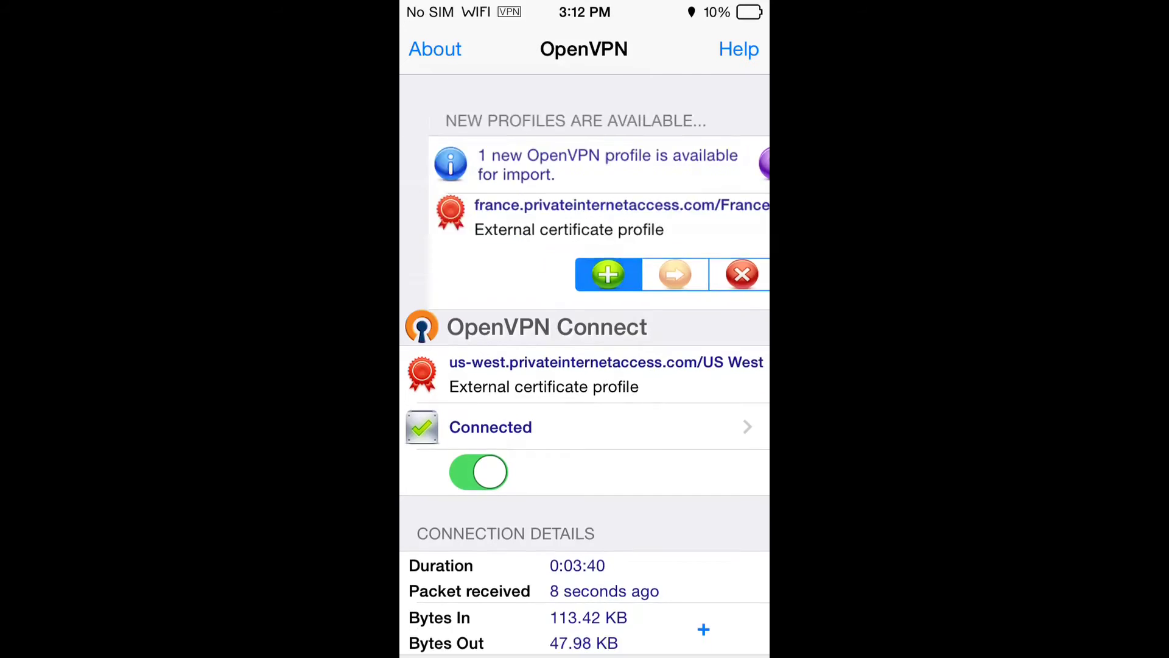
pyautogui.scroll(-3)
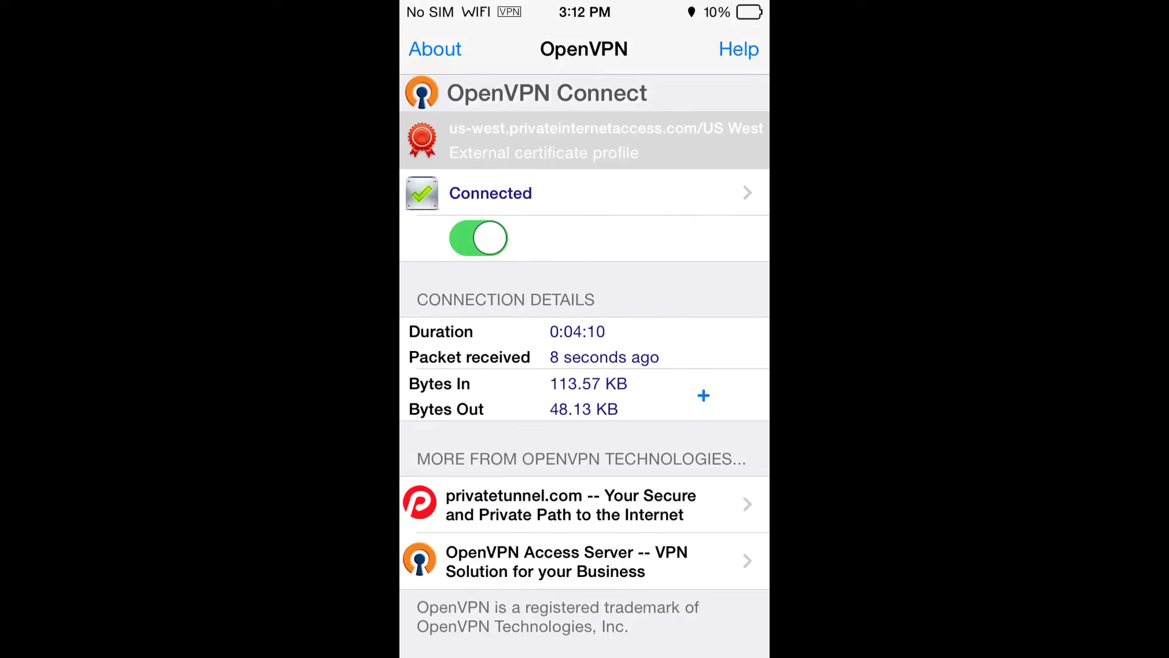
# Return to the home screen and open the device Settings with VPN on
pyautogui.press('home')
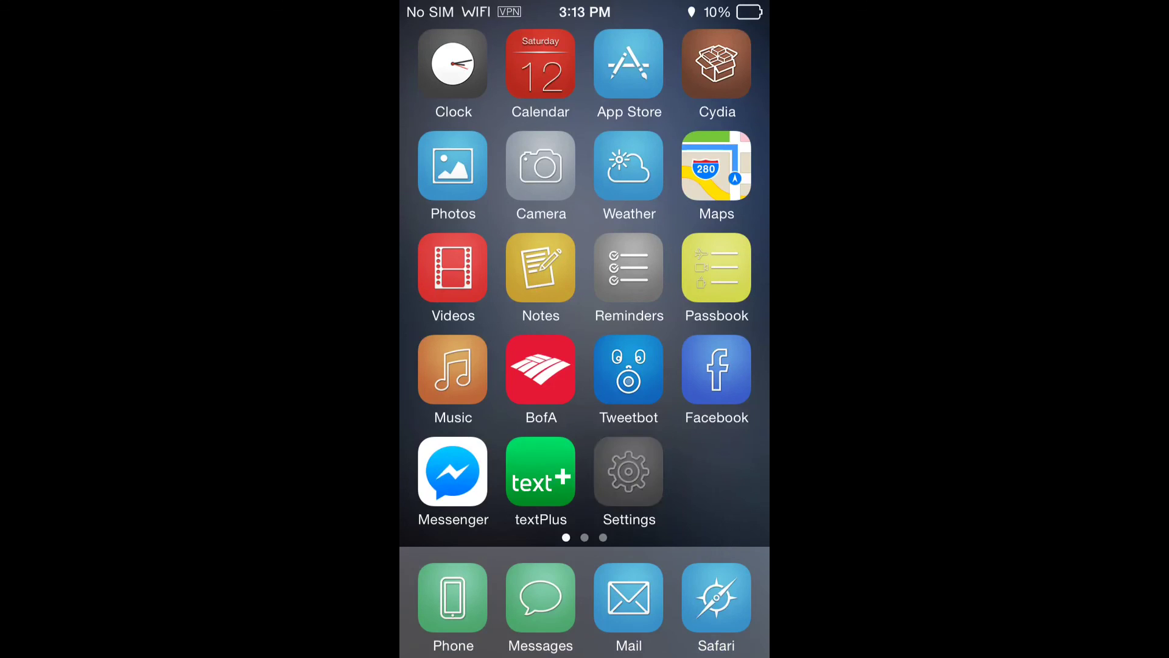
pyautogui.click(629, 471)
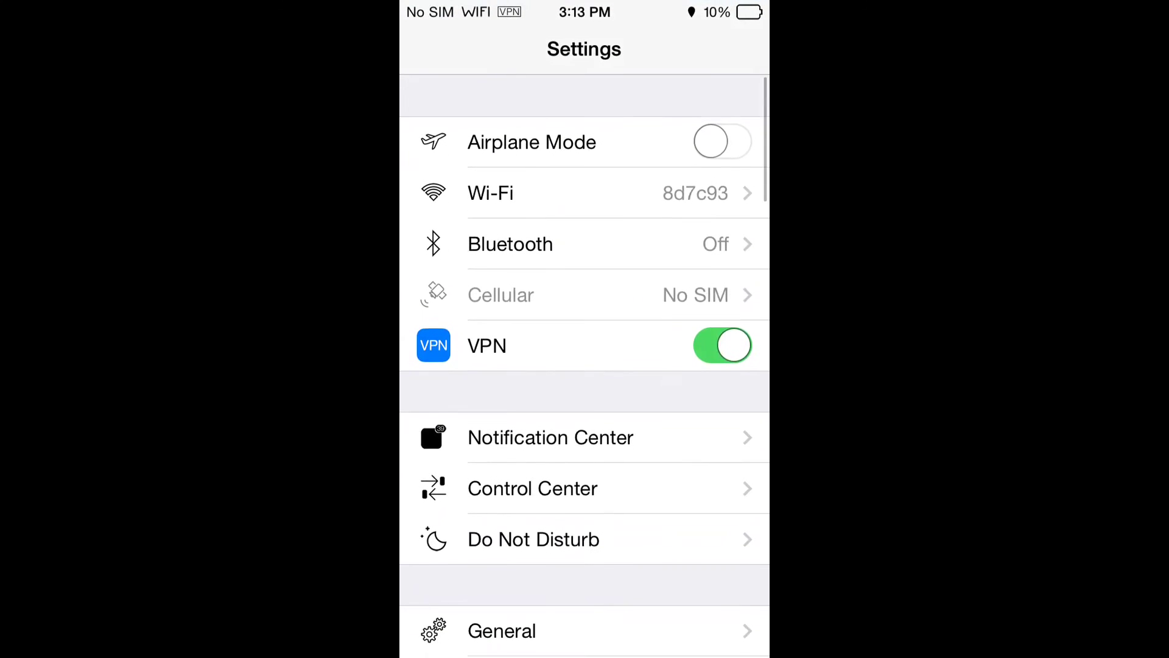